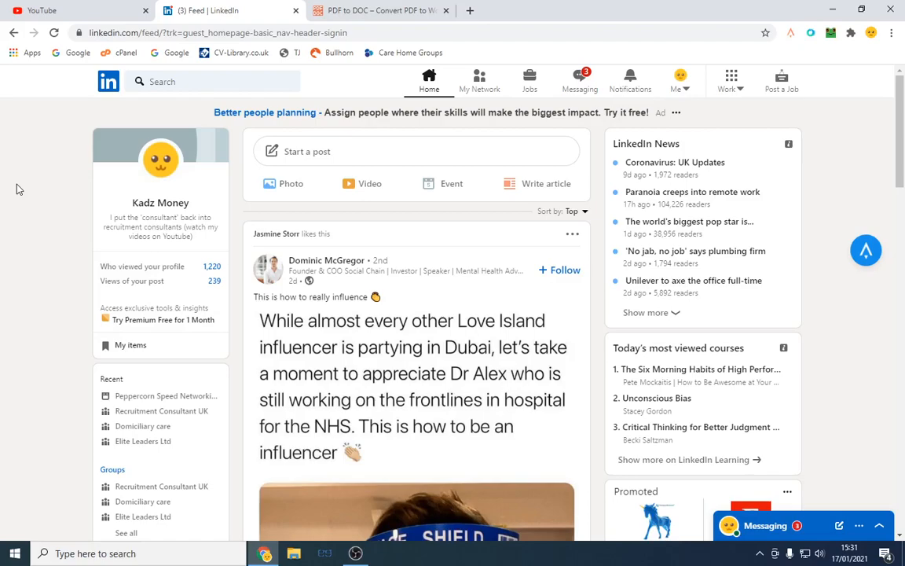
mouse_move(338, 261)
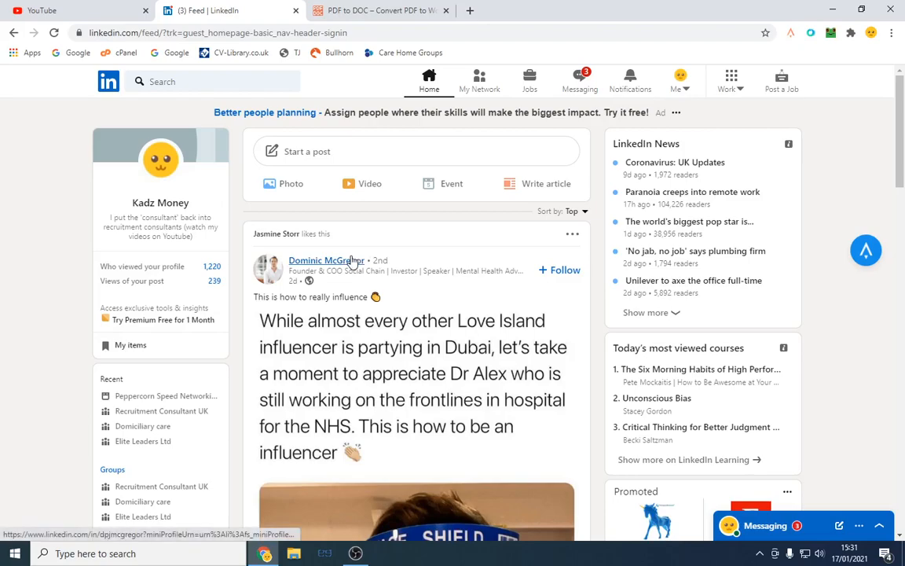
click(327, 261)
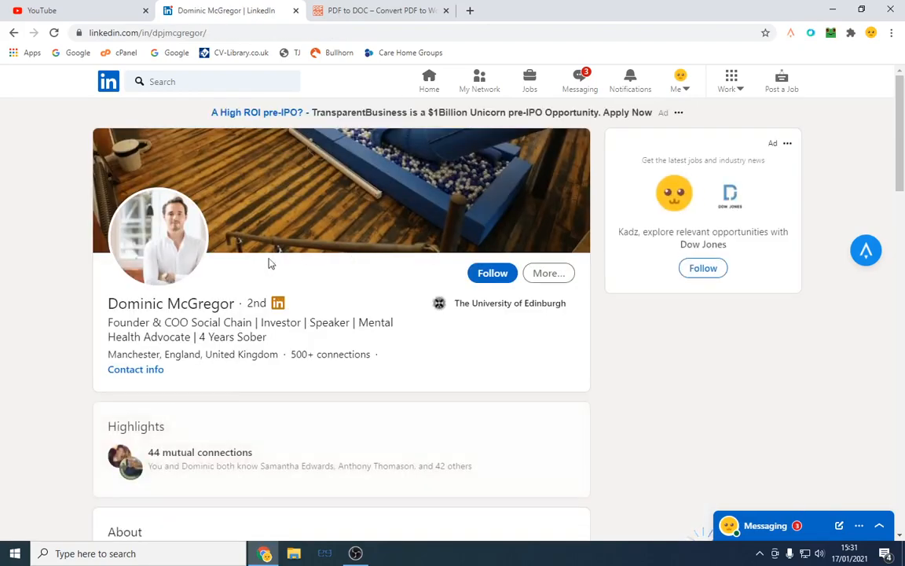
scroll(down, 3)
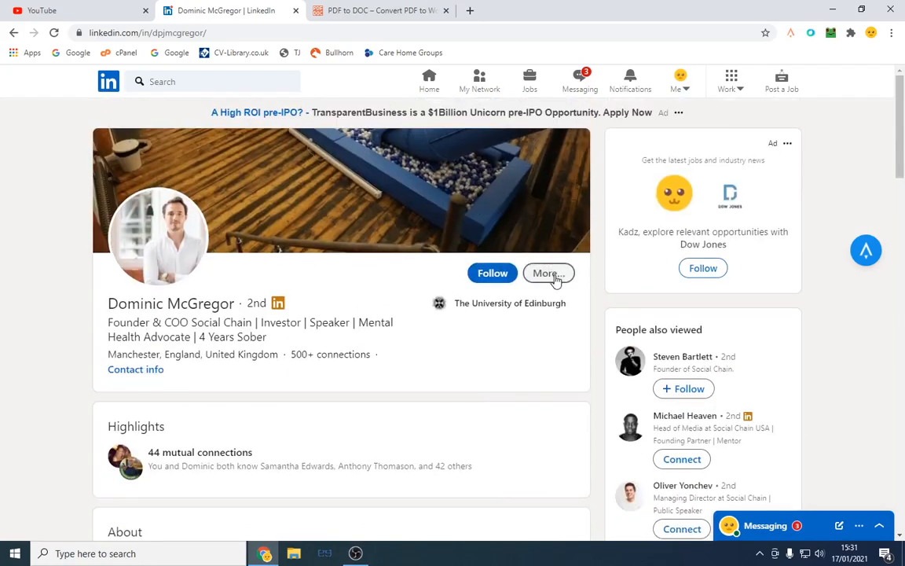
click(548, 273)
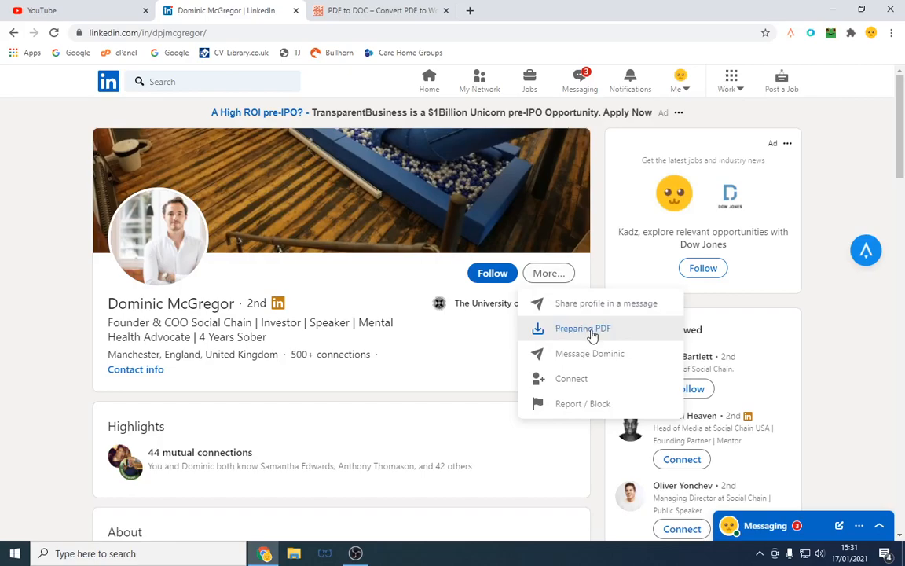
click(583, 329)
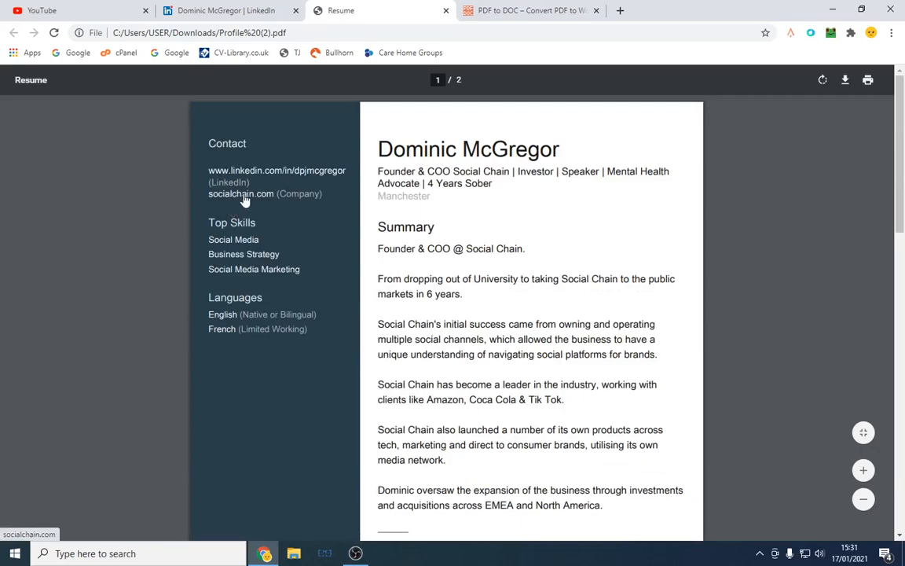
mouse_move(540, 223)
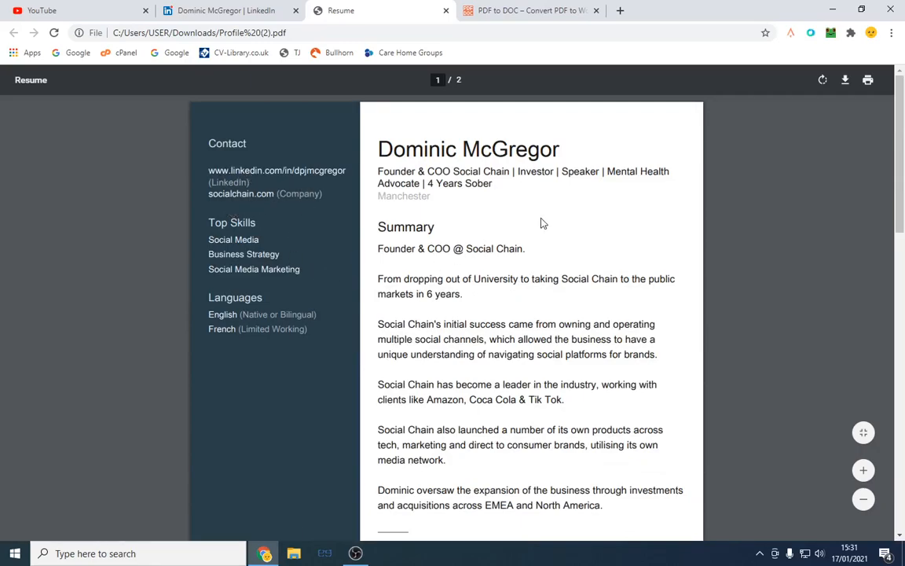
mouse_move(619, 255)
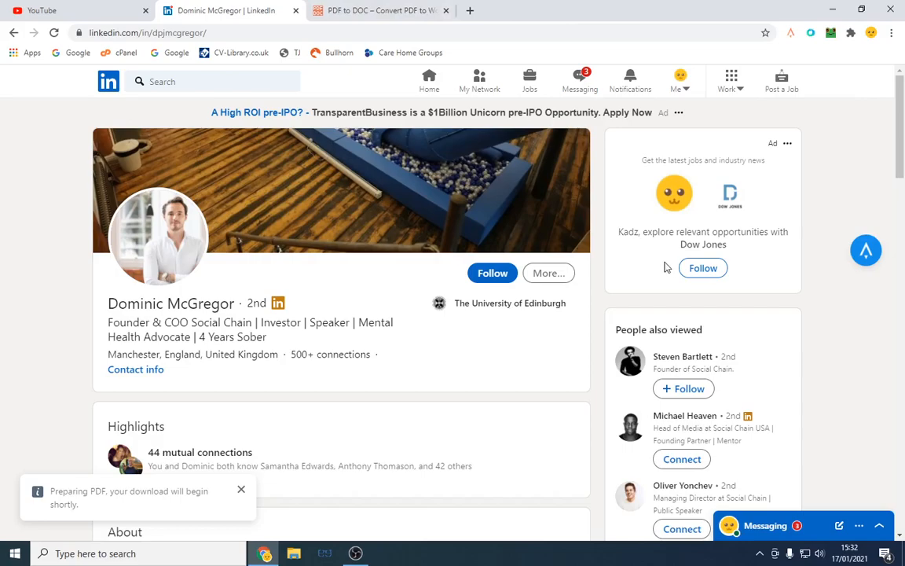
scroll(down, 3)
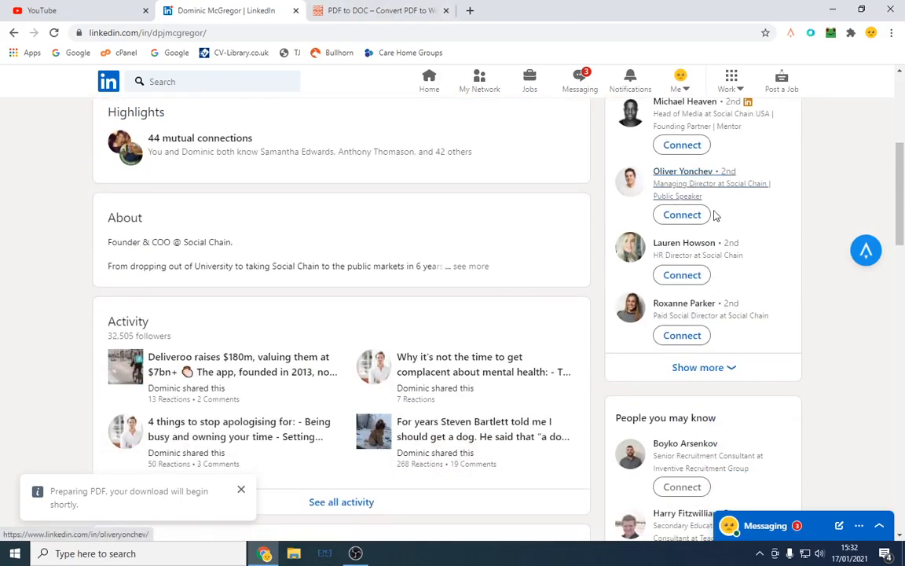
click(681, 169)
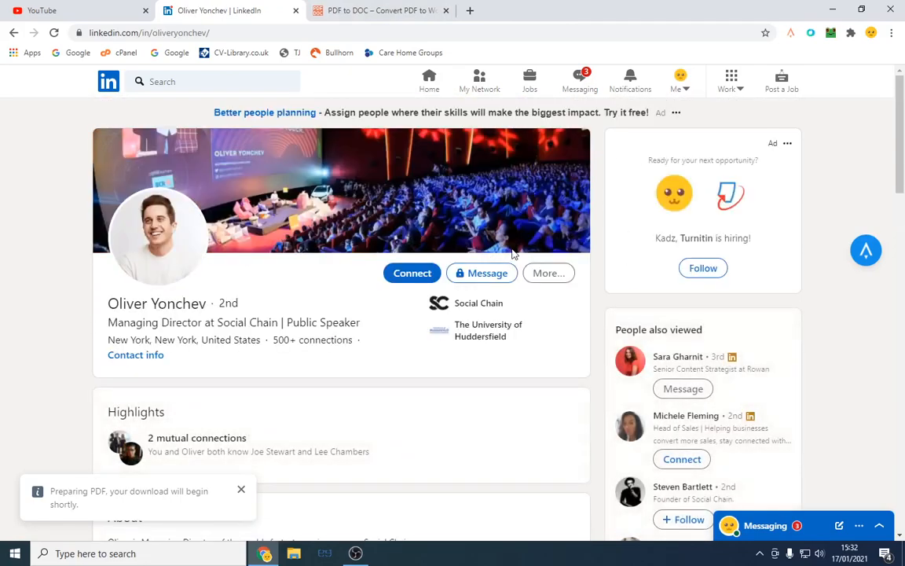
click(548, 273)
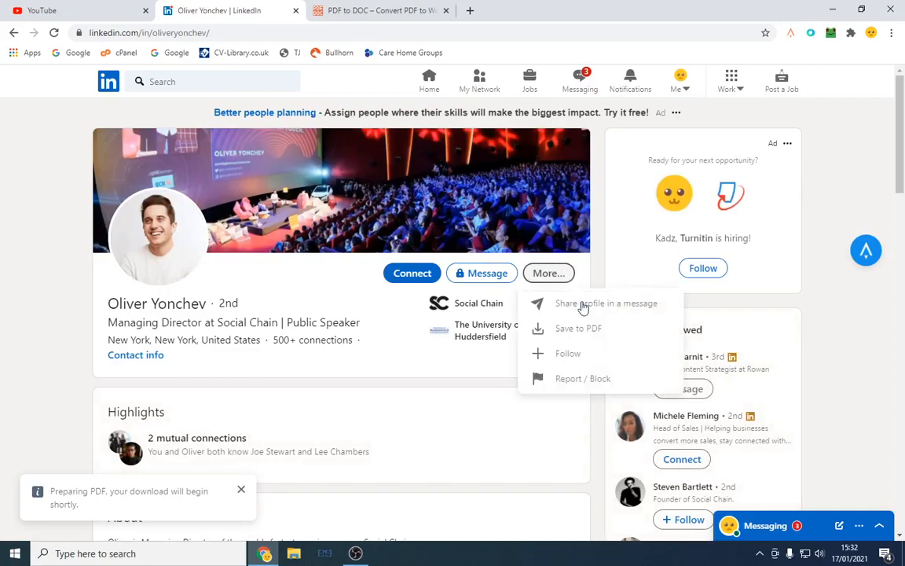
click(578, 328)
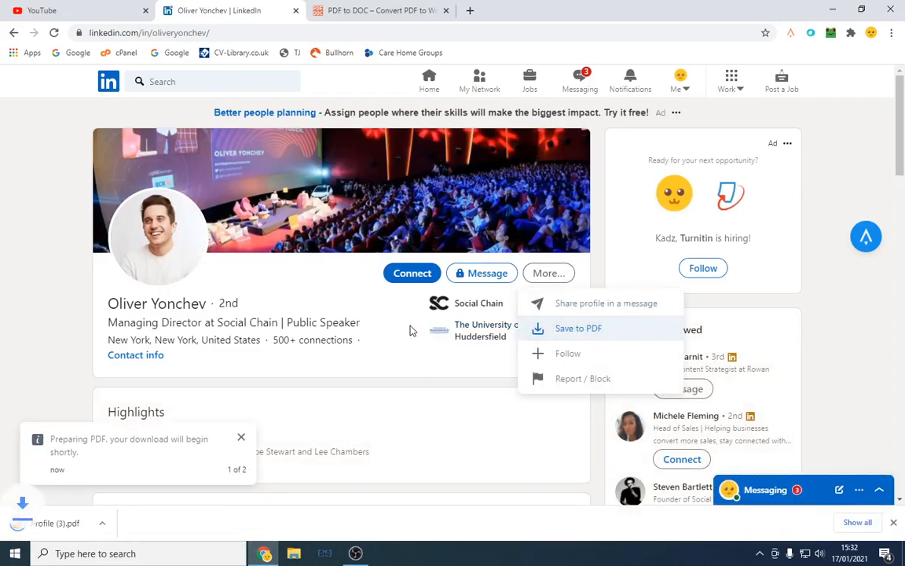
click(579, 329)
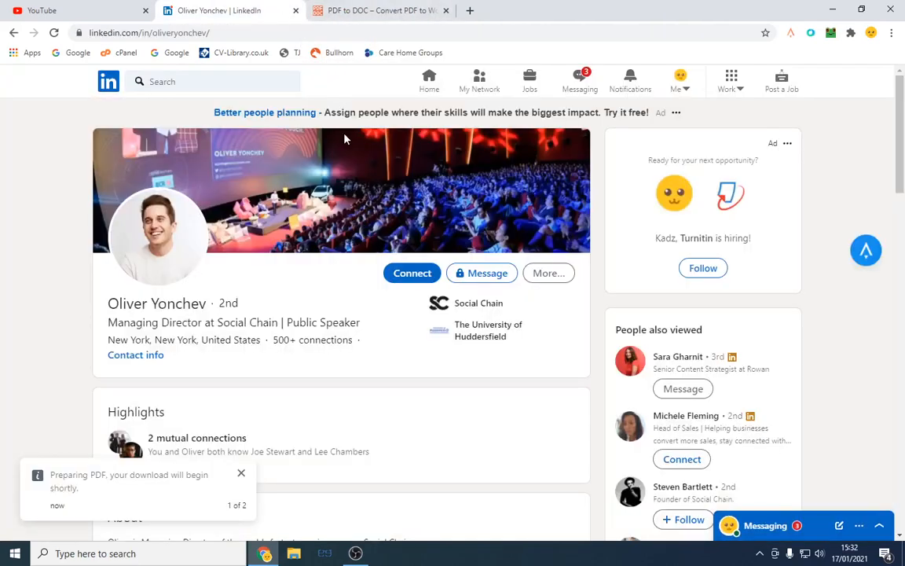
mouse_move(3, 176)
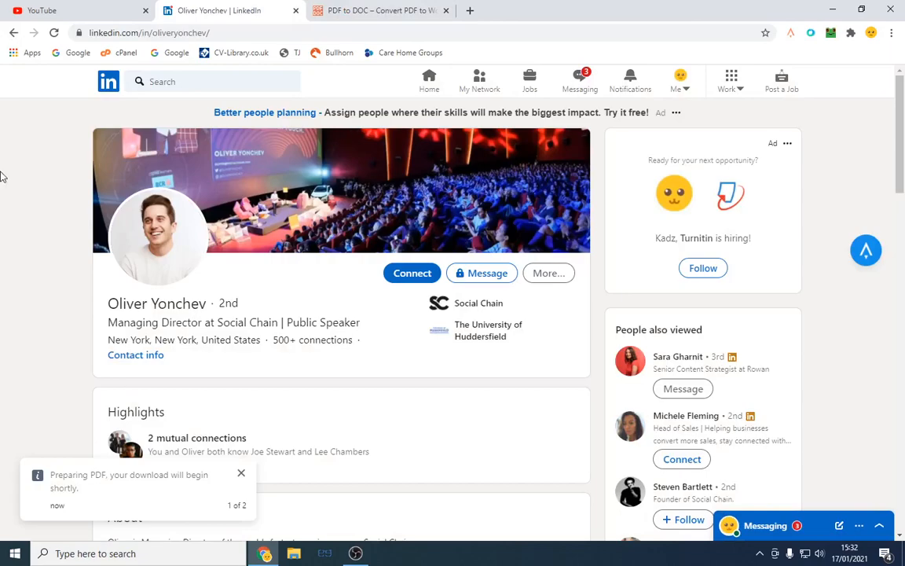
scroll(down, 3)
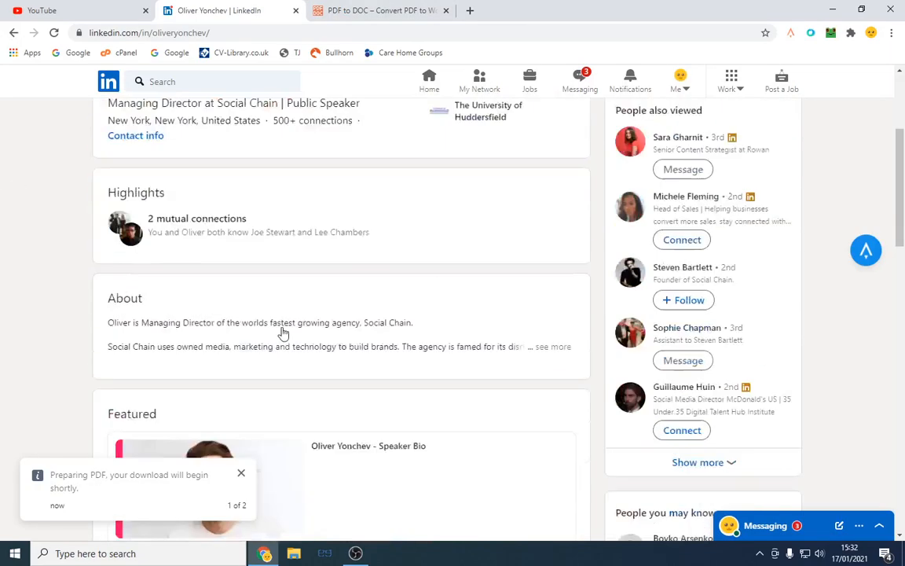
scroll(down, 3)
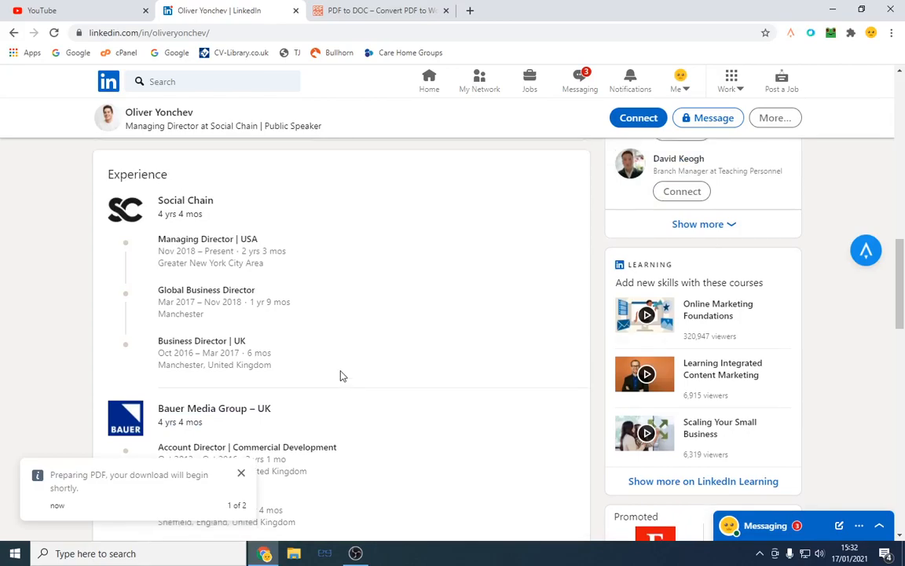
scroll(up, 3)
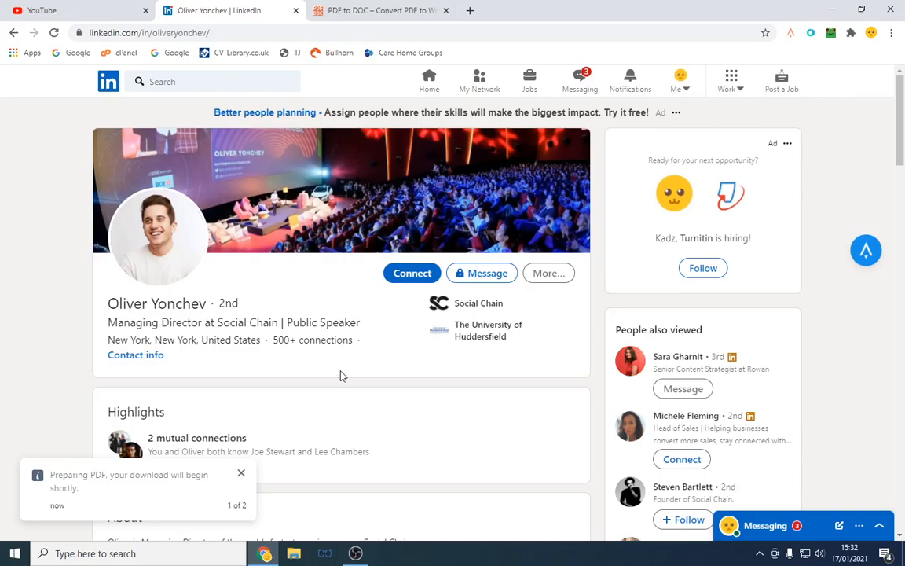
mouse_move(268, 343)
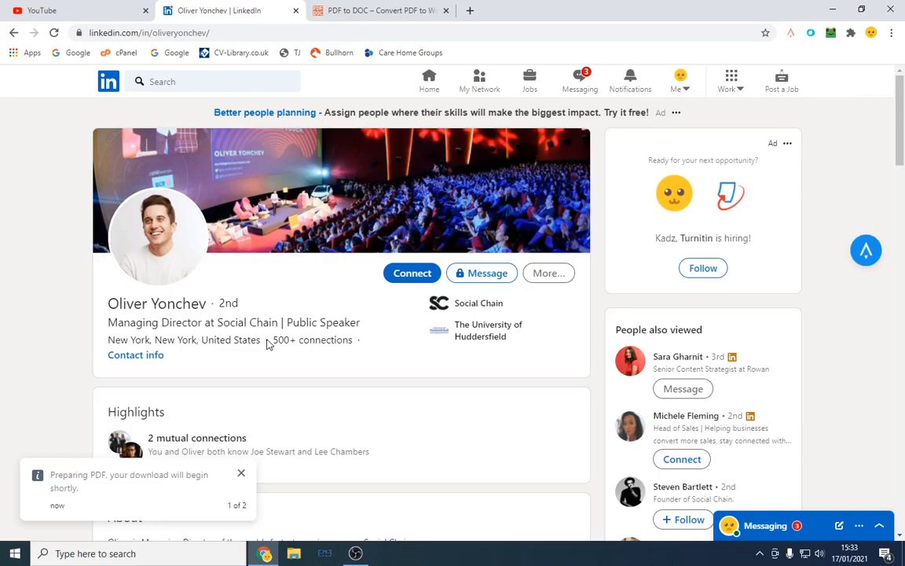
mouse_move(553, 273)
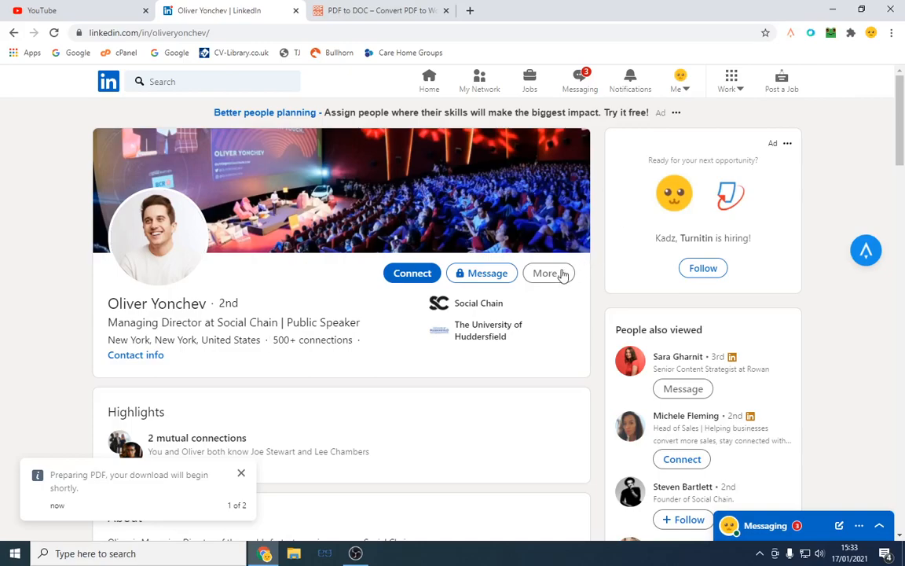
click(548, 273)
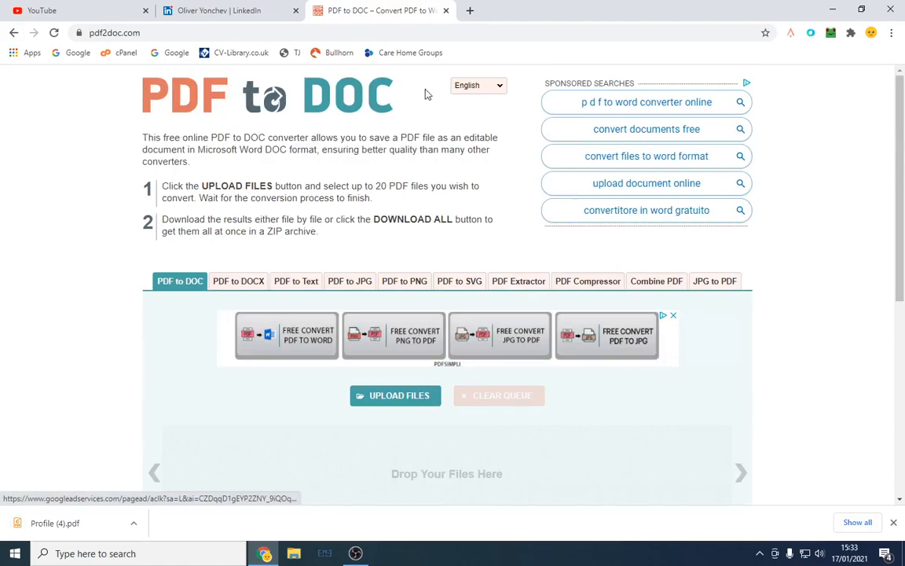
scroll(down, 3)
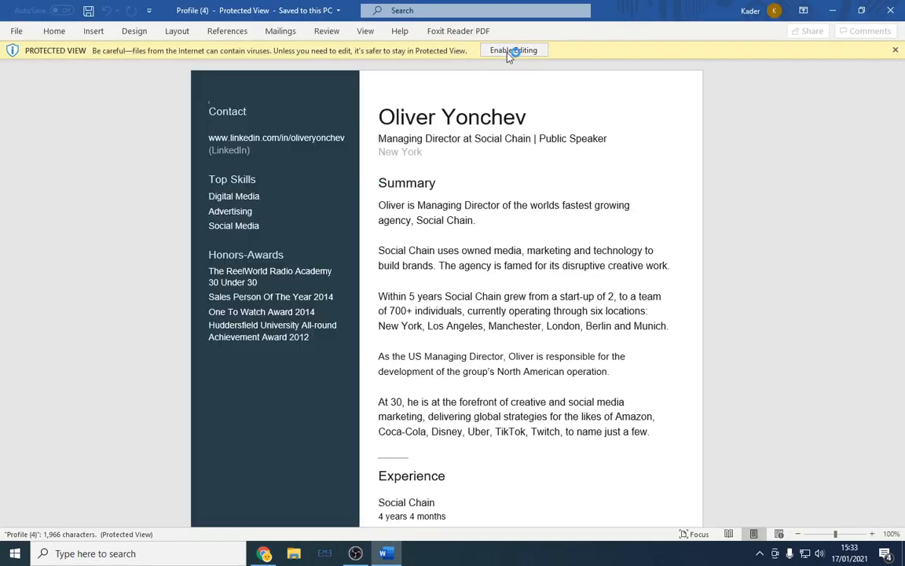
Step: Enable editing in Word and select the Contact section and headline for removal
click(512, 50)
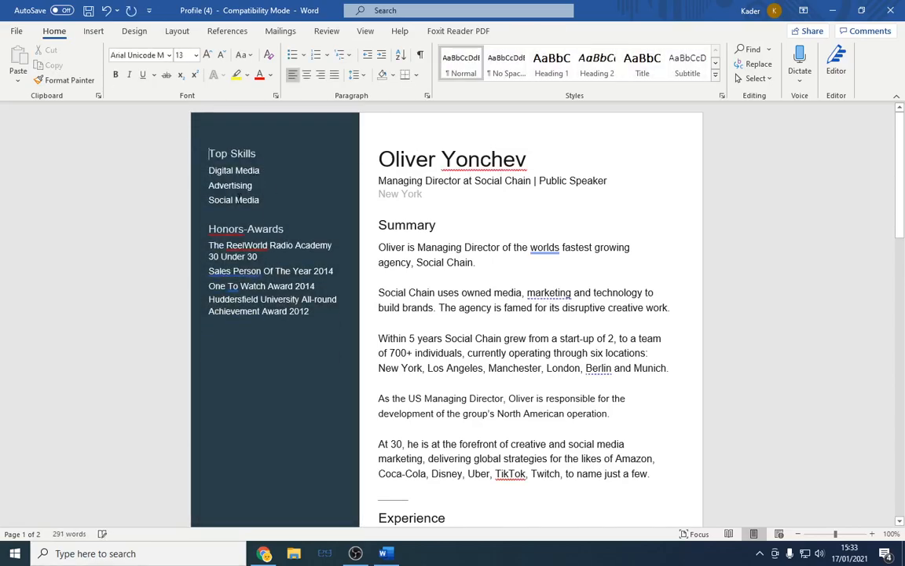
scroll(down, 3)
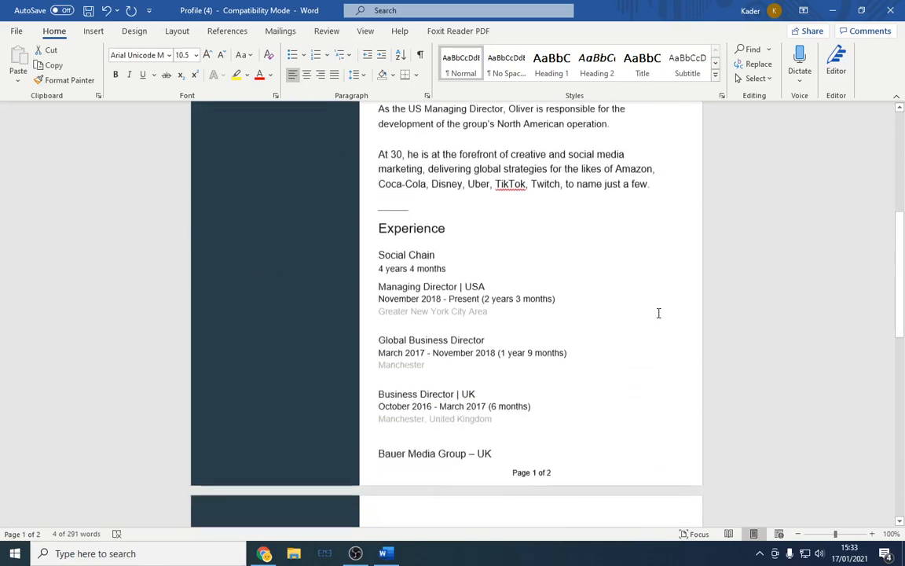
scroll(down, 3)
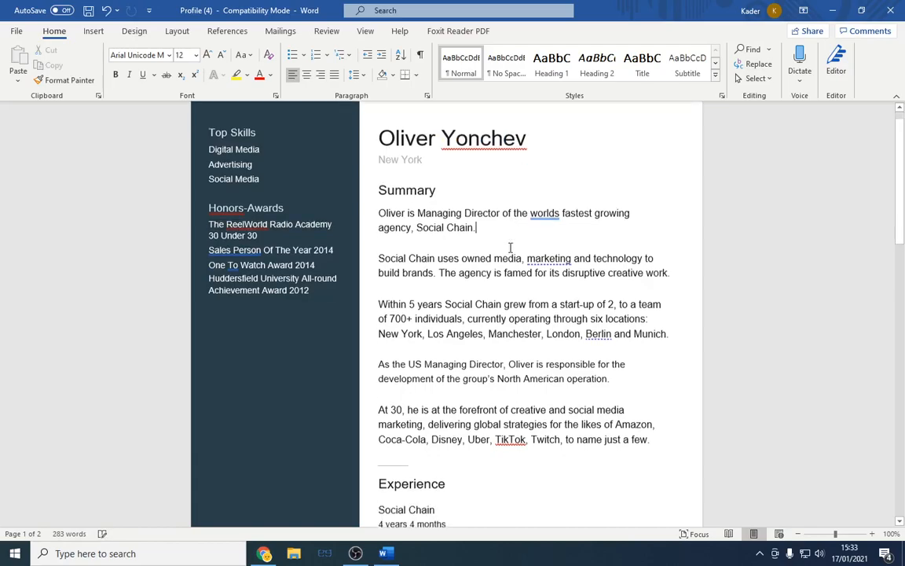
scroll(down, 3)
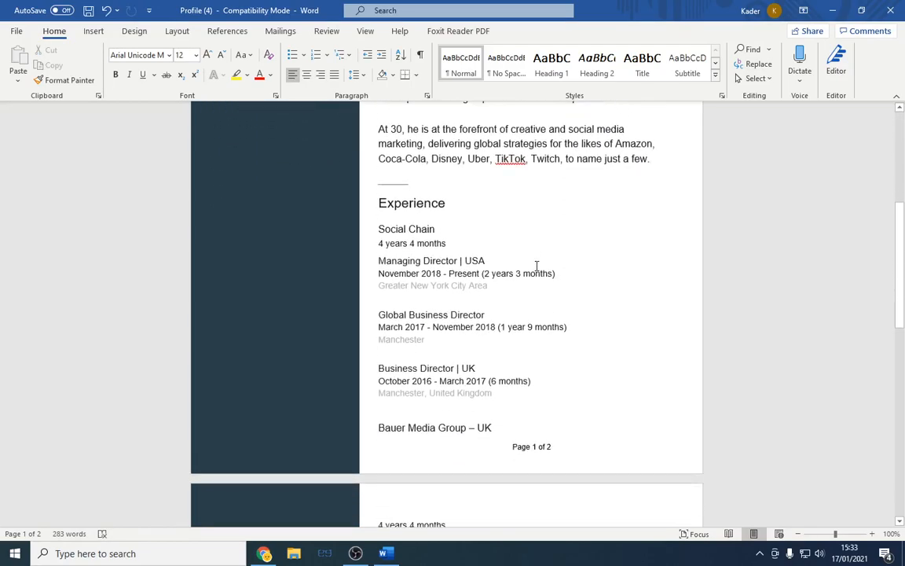
scroll(up, 3)
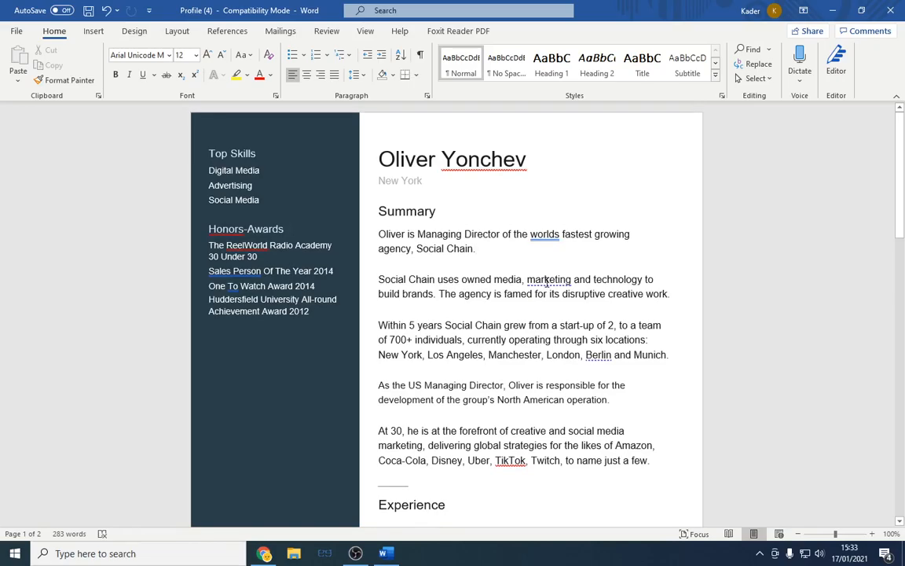
scroll(down, 3)
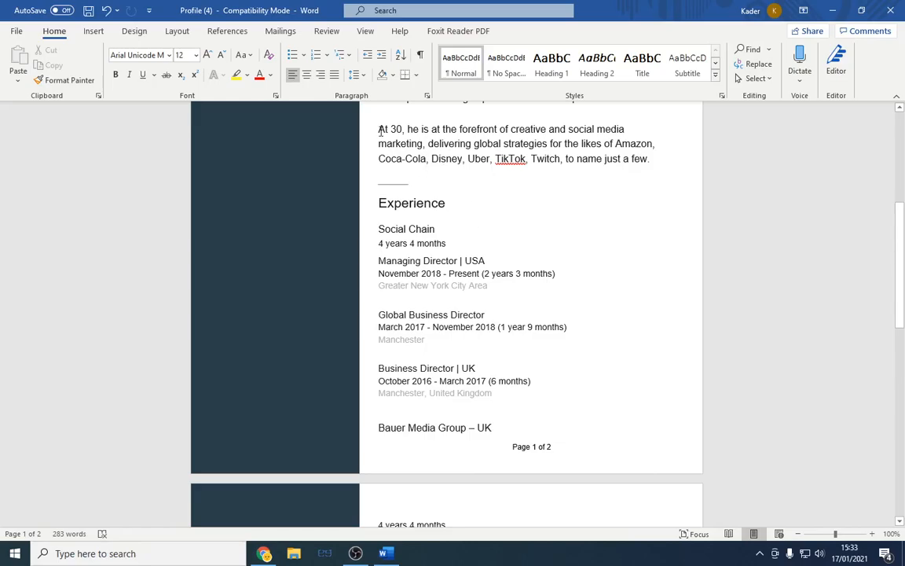
drag(377, 129, 647, 157)
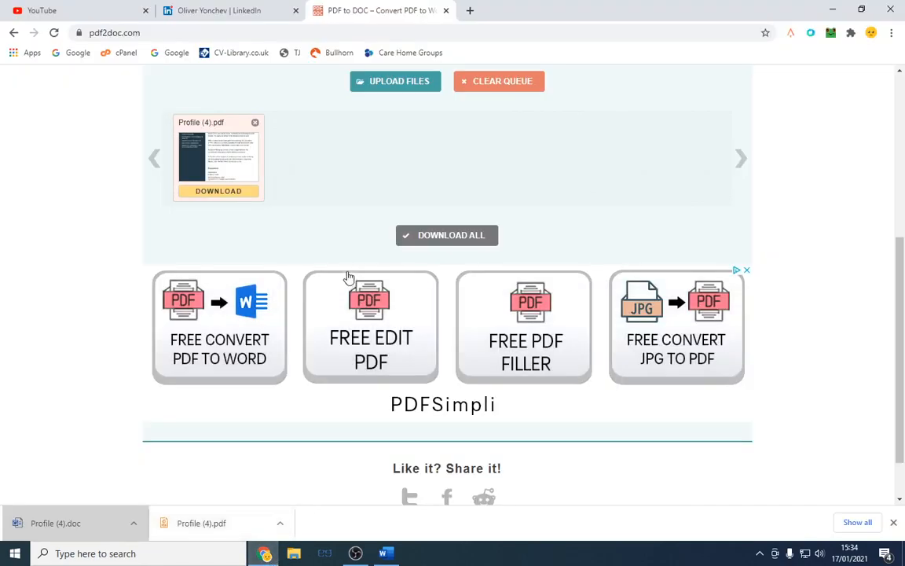
click(220, 11)
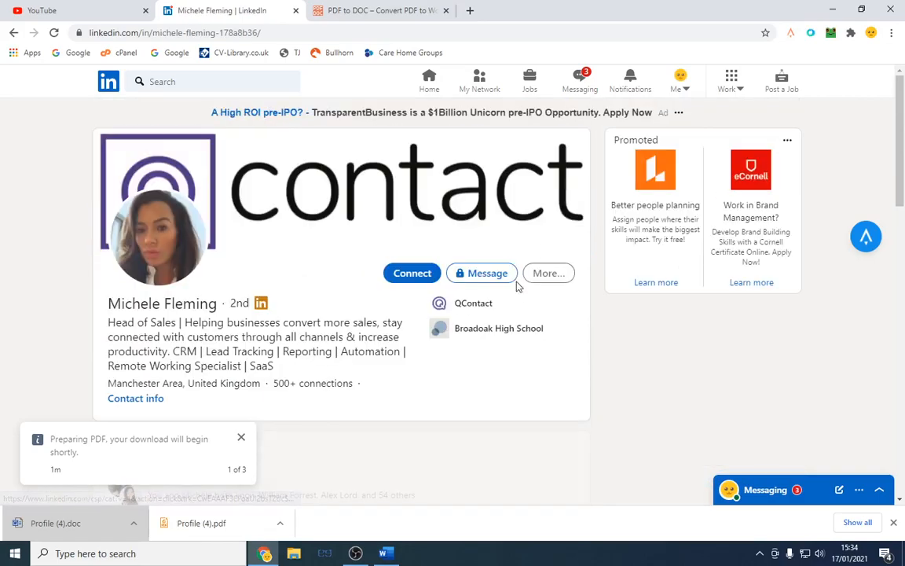
click(548, 273)
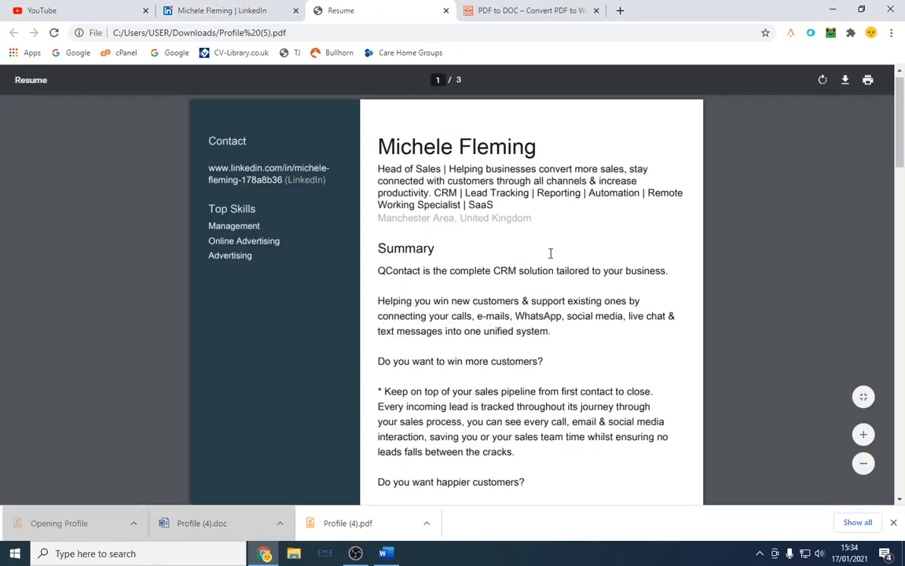
scroll(down, 3)
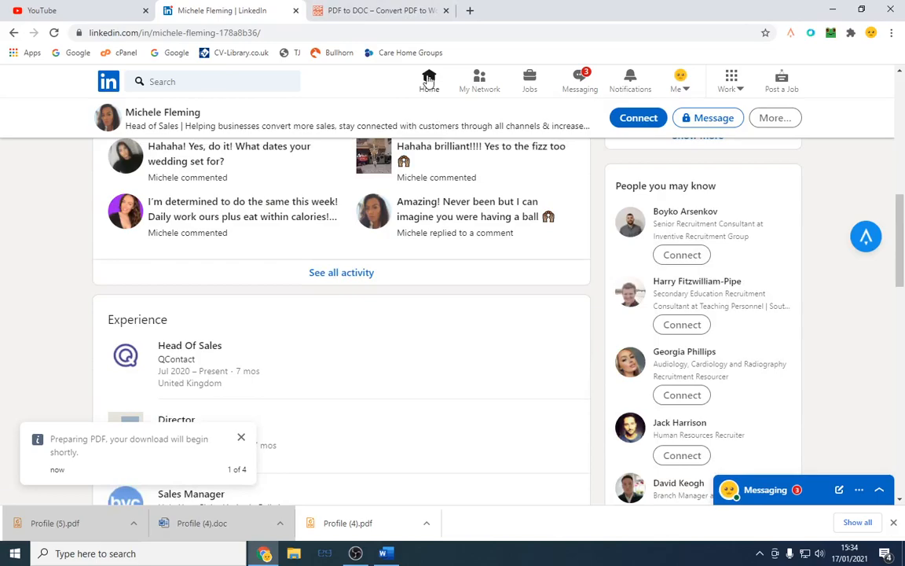
click(429, 82)
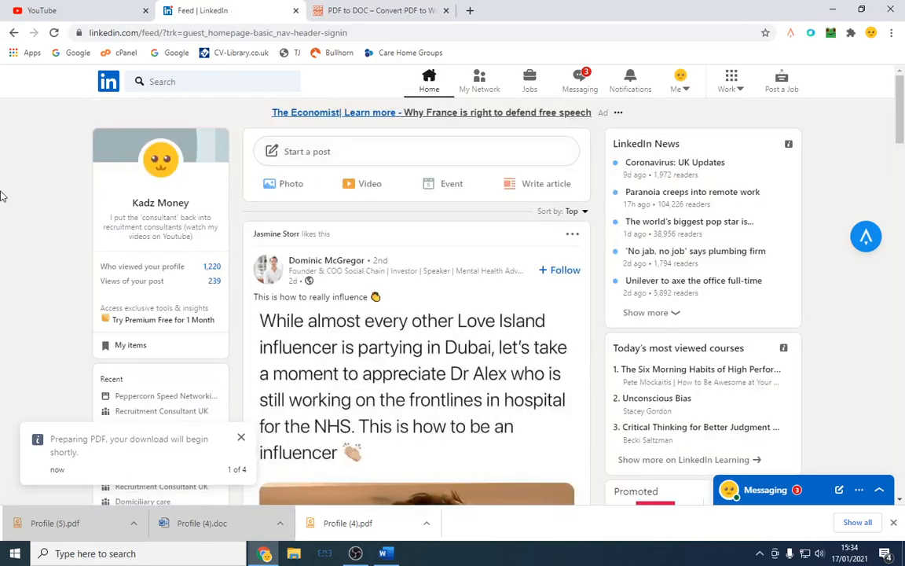